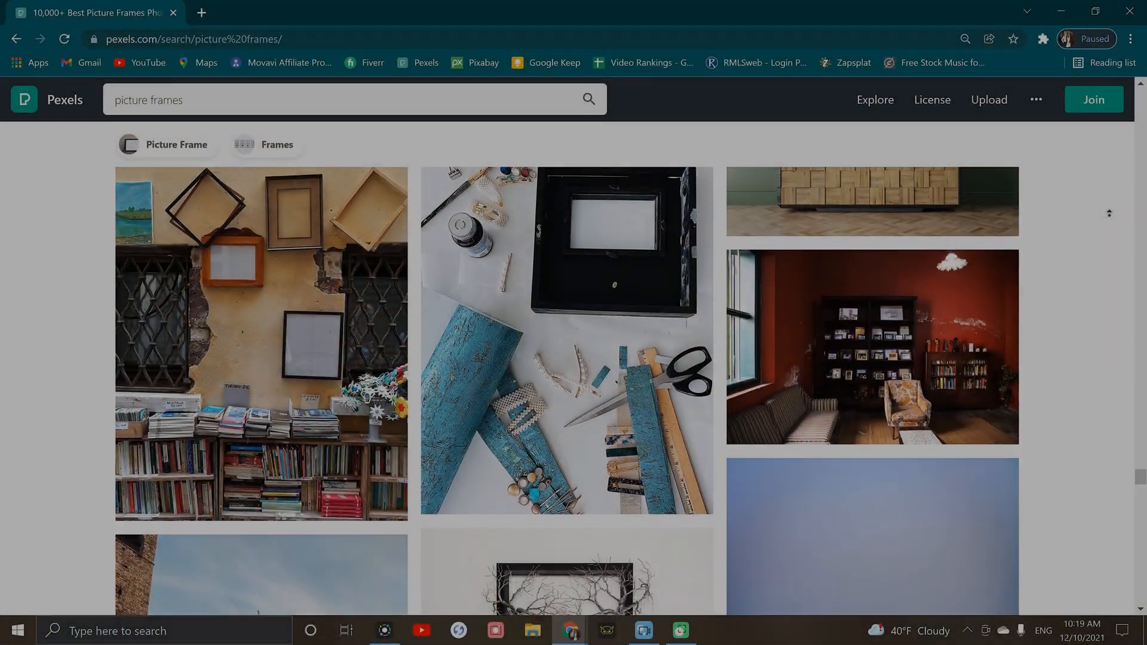
# Step: Browse the Pexels picture-frame results and select a photo with an empty frame
pyautogui.scroll(-3)
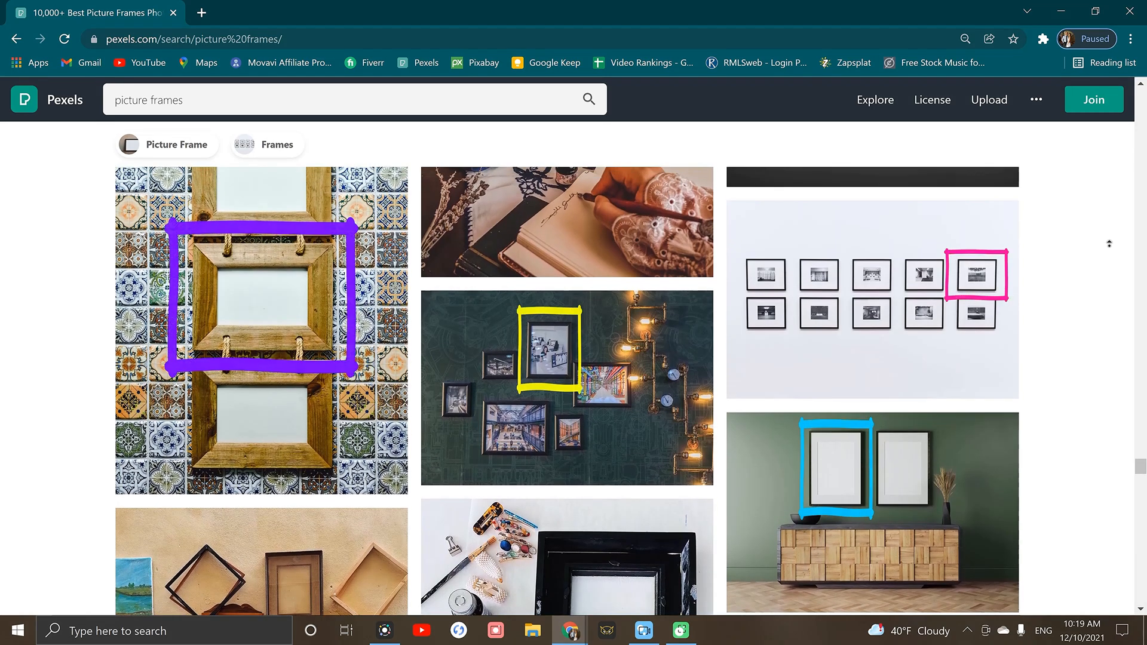
pyautogui.click(533, 630)
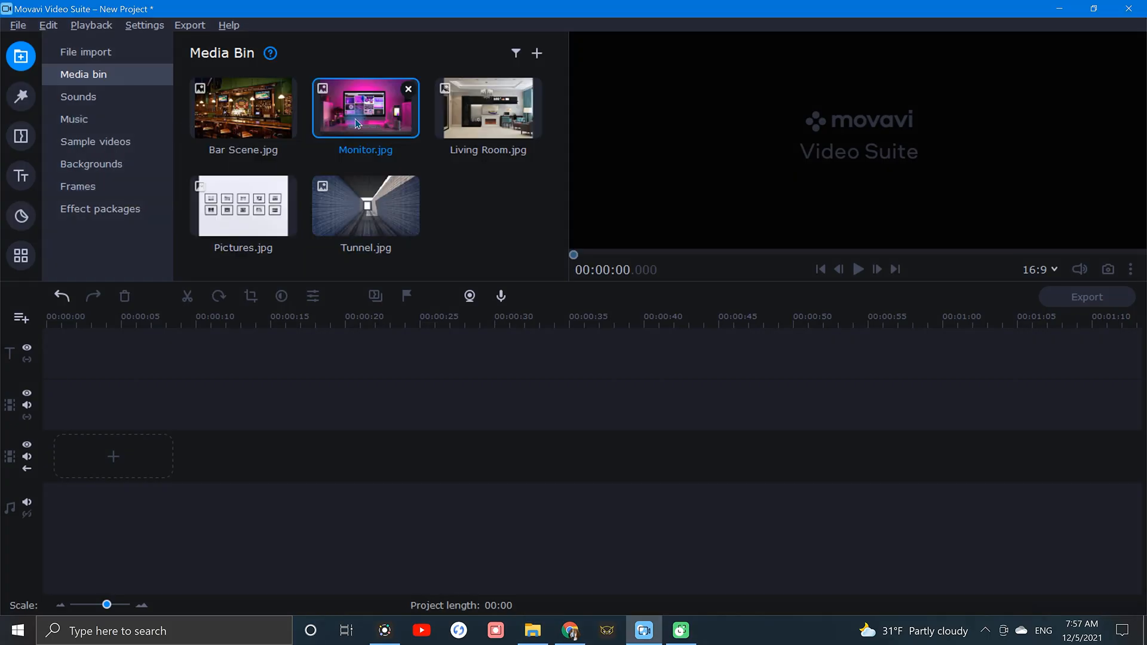
# Step: Place Monitor.jpg on the timeline as a clip and reveal the Video Editing tool set
pyautogui.moveTo(366, 118); pyautogui.dragTo(76, 455)
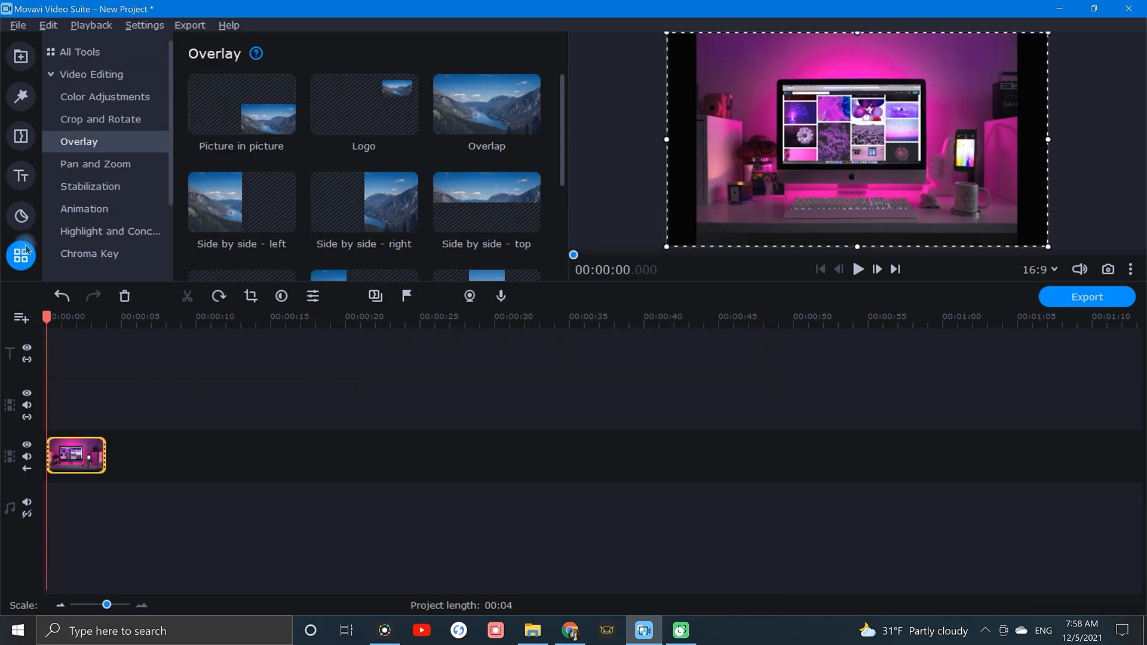
pyautogui.click(92, 74)
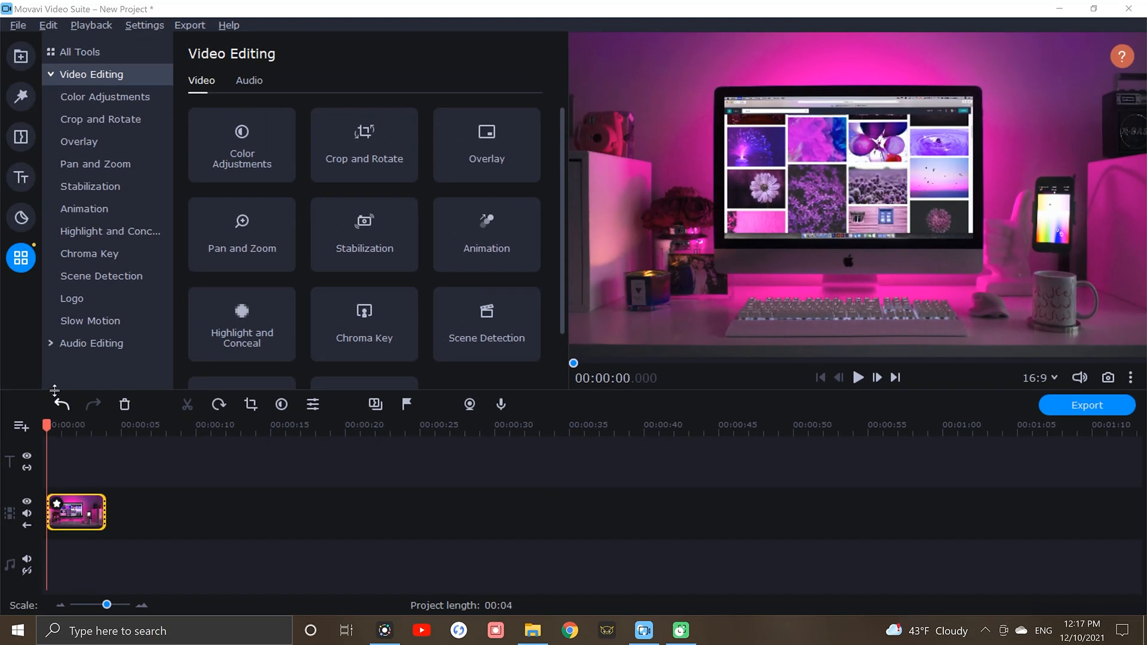
# Step: Add a Rectangle shape sticker on a track above the Monitor photo clip
pyautogui.click(21, 218)
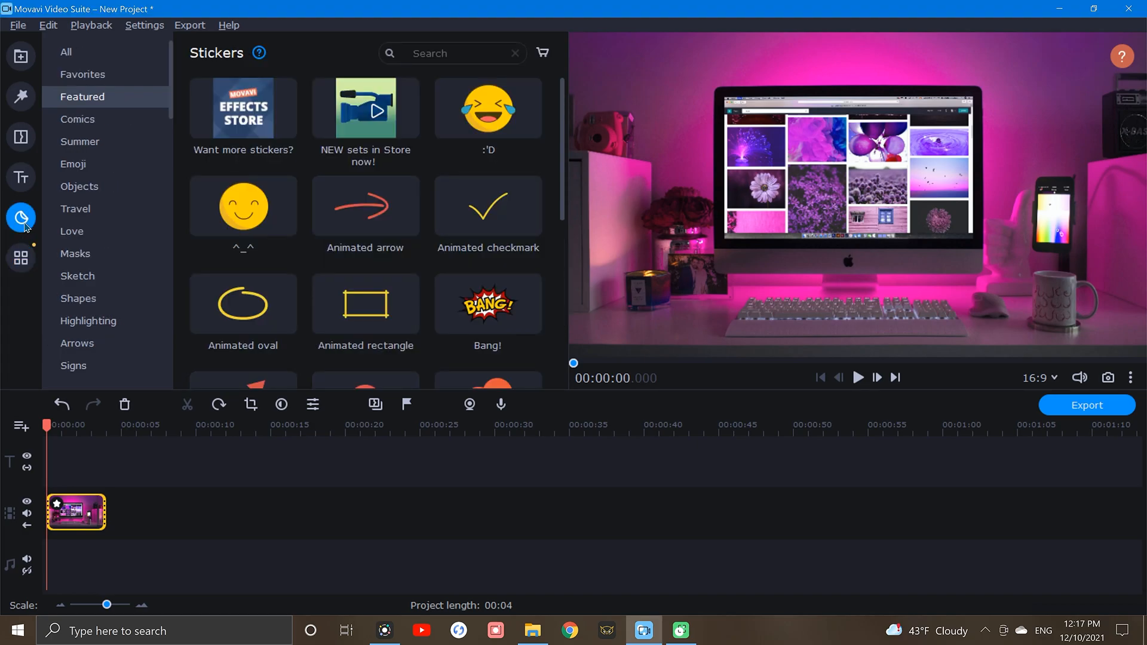
pyautogui.moveTo(79, 299)
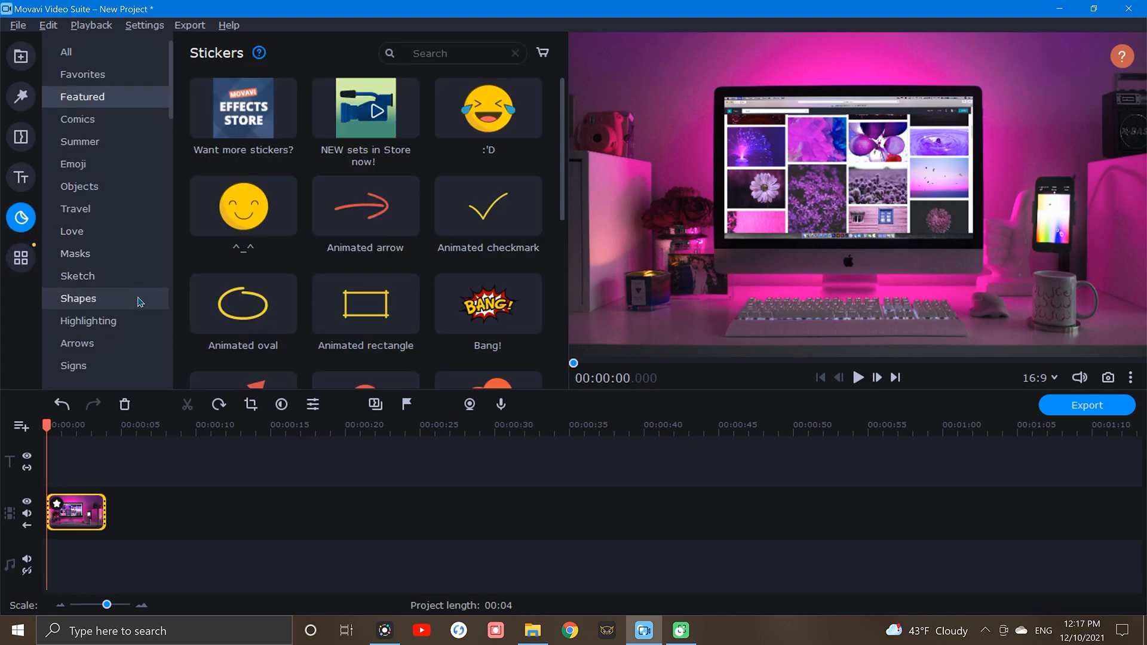
pyautogui.click(79, 299)
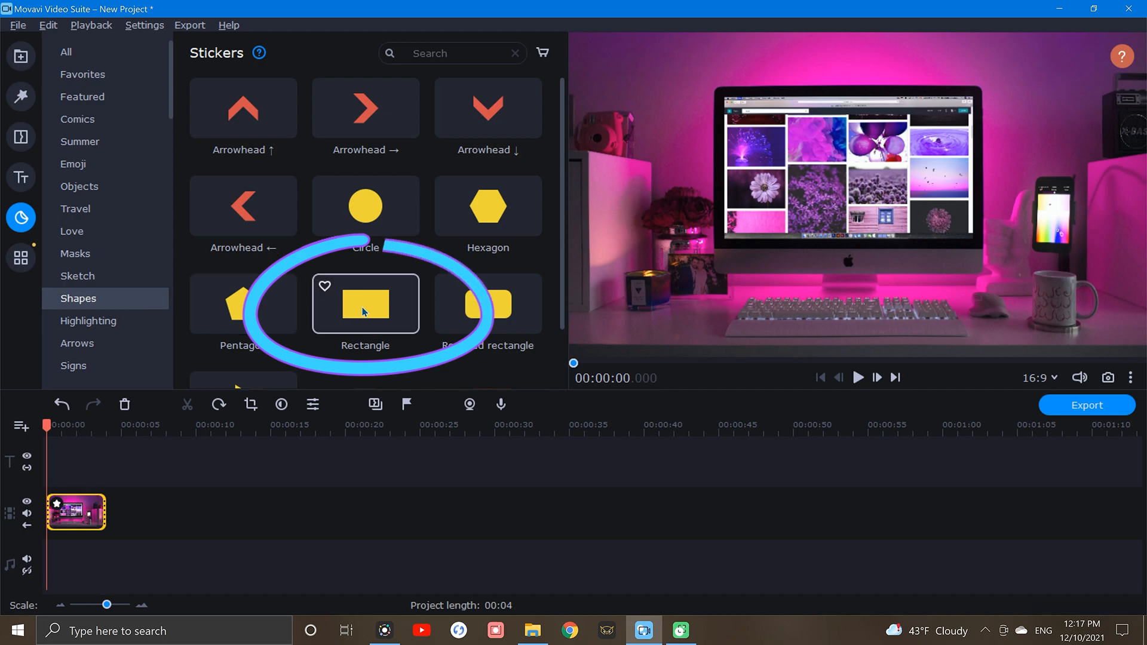
pyautogui.click(365, 302)
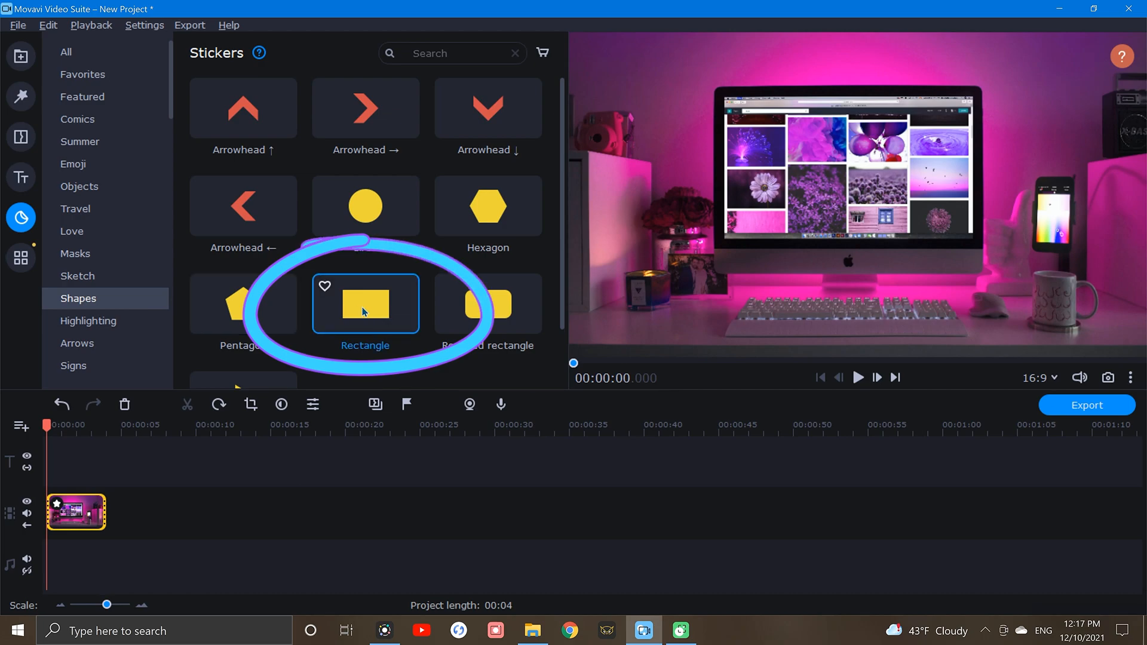
pyautogui.moveTo(366, 302); pyautogui.dragTo(285, 405)
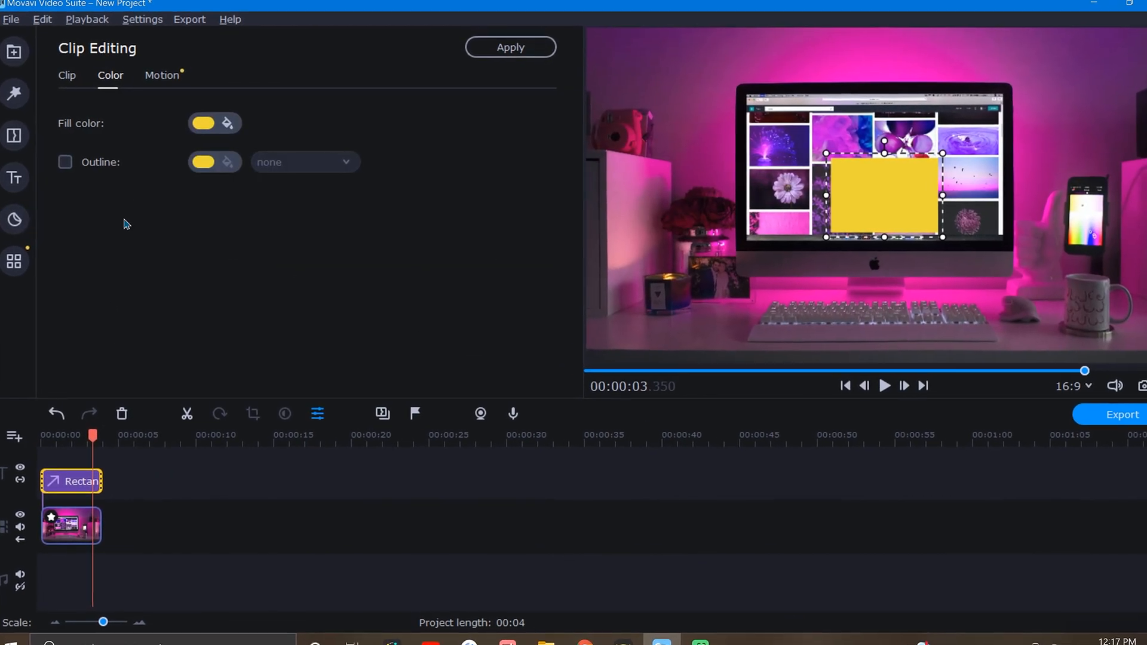
# Step: Fill the rectangle green and resize it to cover the monitor screen in the preview
pyautogui.click(203, 123)
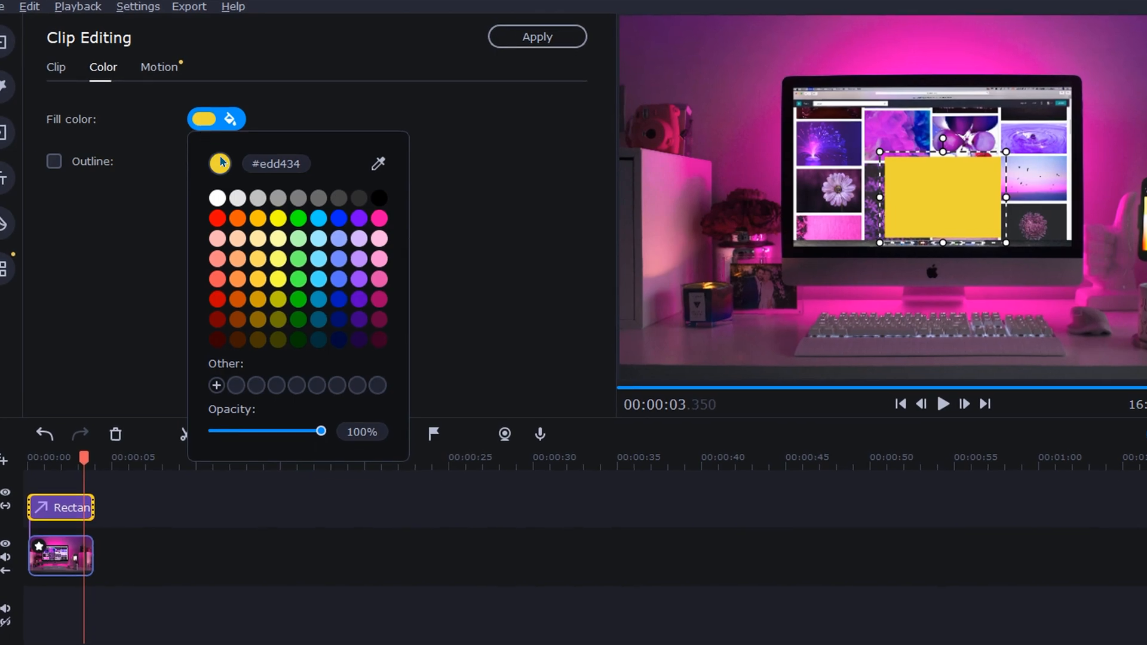
pyautogui.click(297, 220)
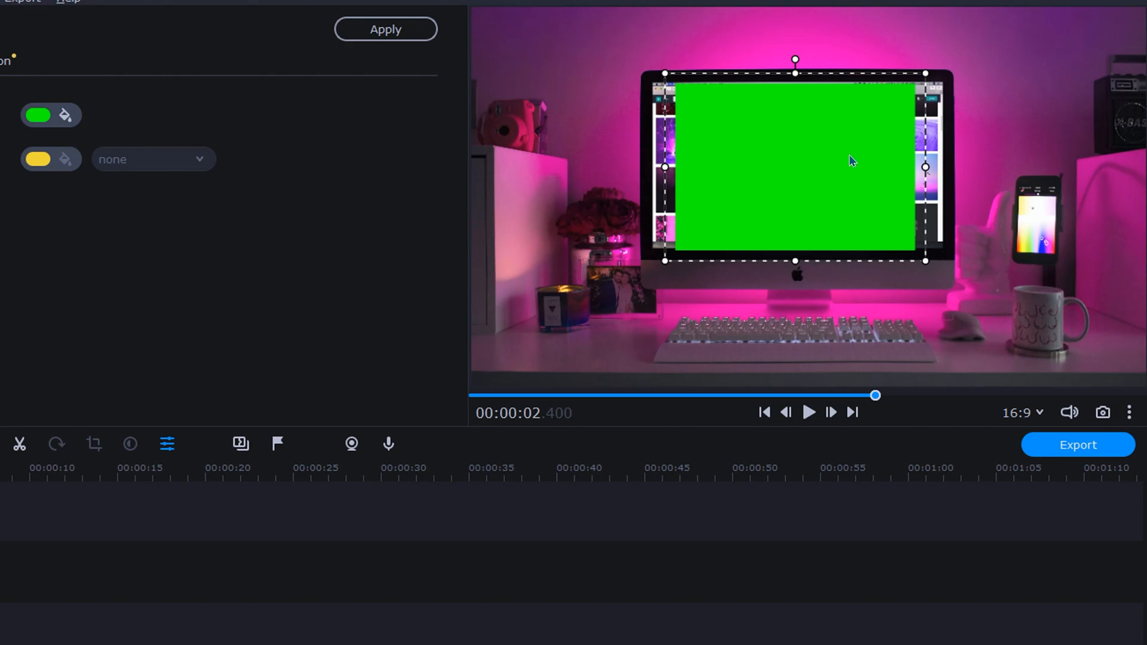
pyautogui.moveTo(925, 168); pyautogui.dragTo(955, 167)
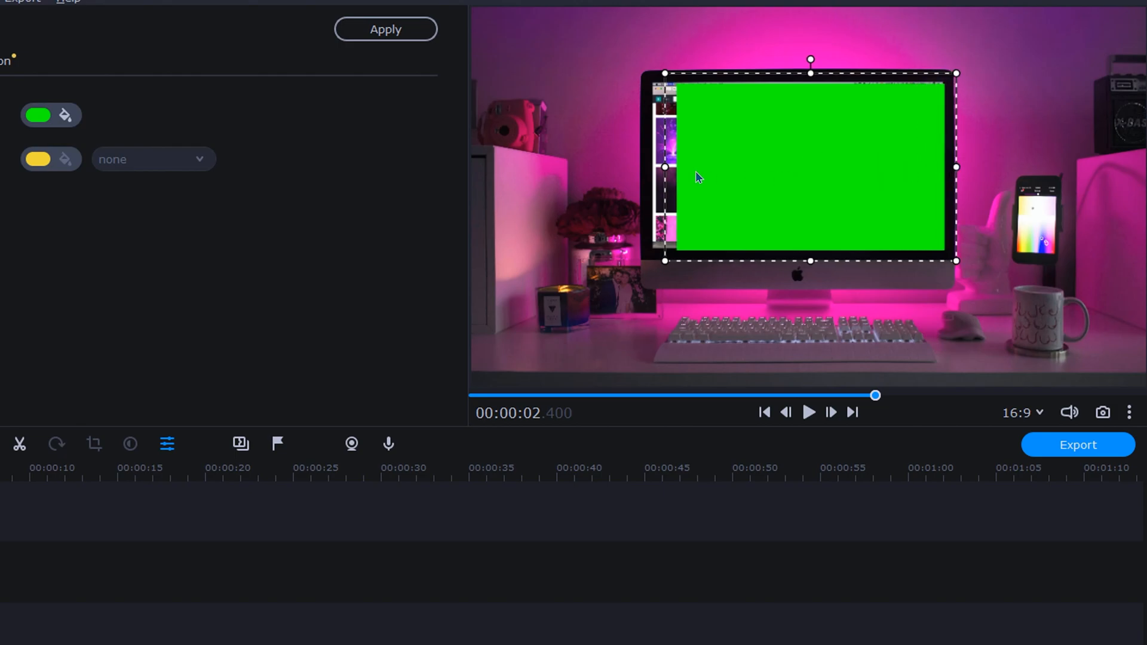
pyautogui.moveTo(663, 168); pyautogui.dragTo(638, 174)
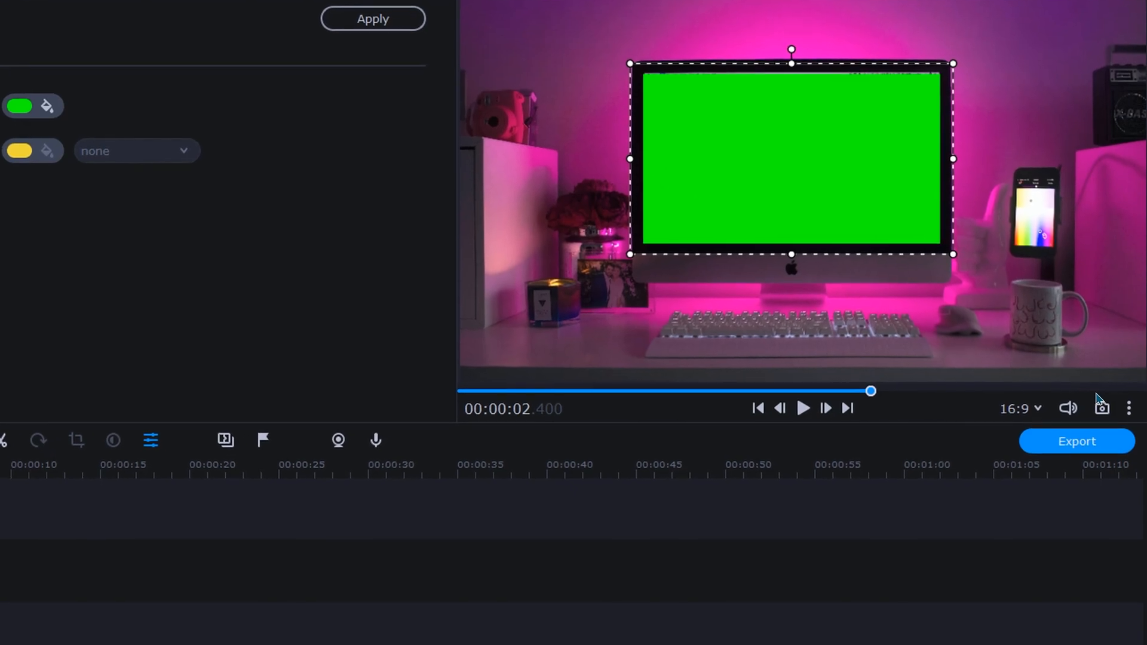
# Step: Turn off preview alignment guides, detach the preview window, then dock it back
pyautogui.click(1130, 409)
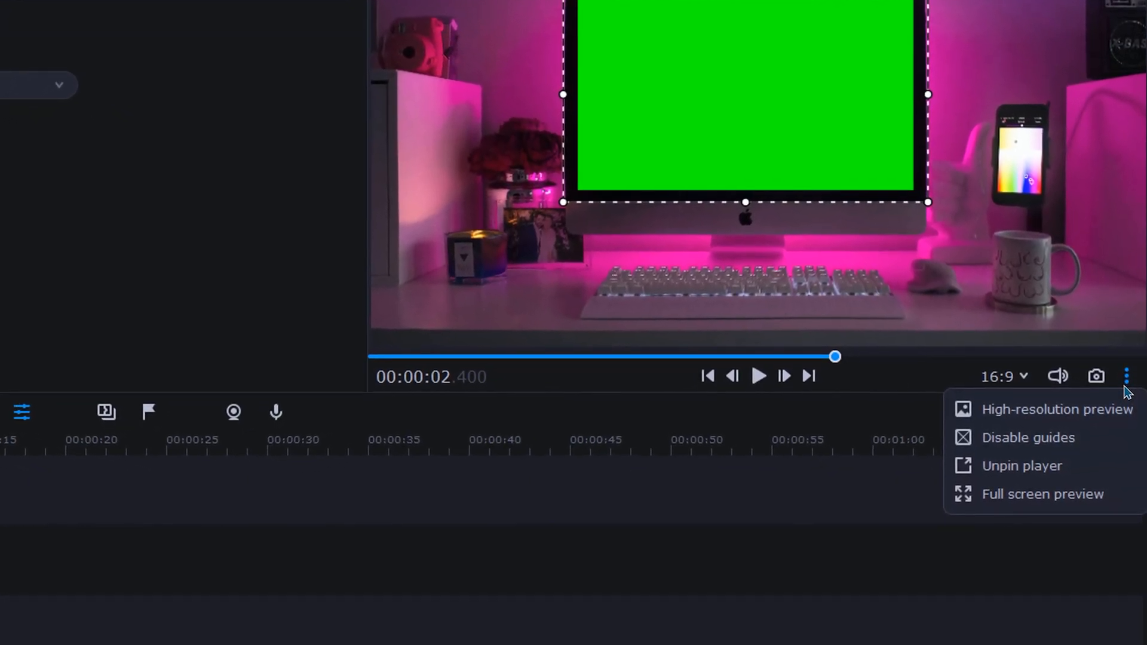
pyautogui.click(1028, 437)
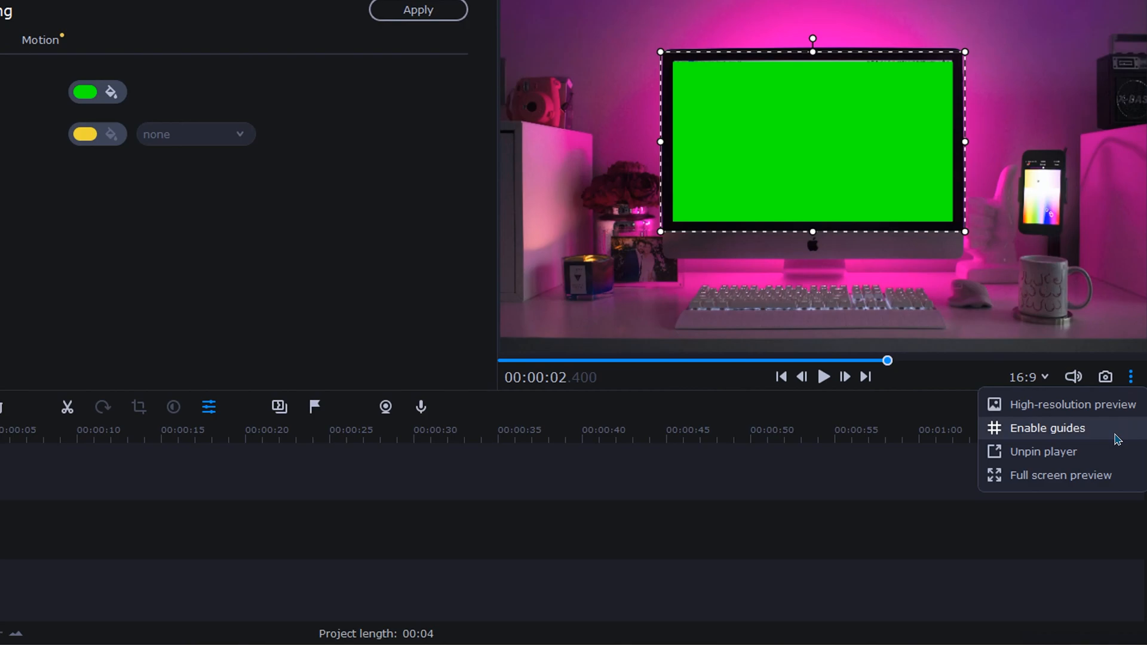
pyautogui.click(1045, 452)
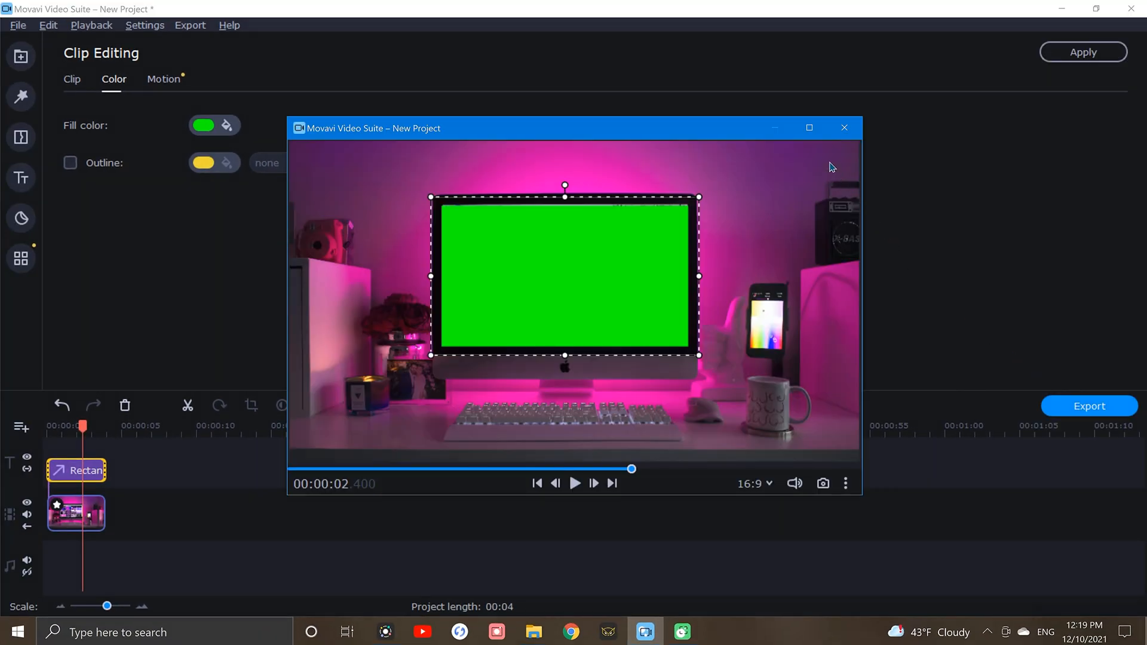
pyautogui.click(809, 128)
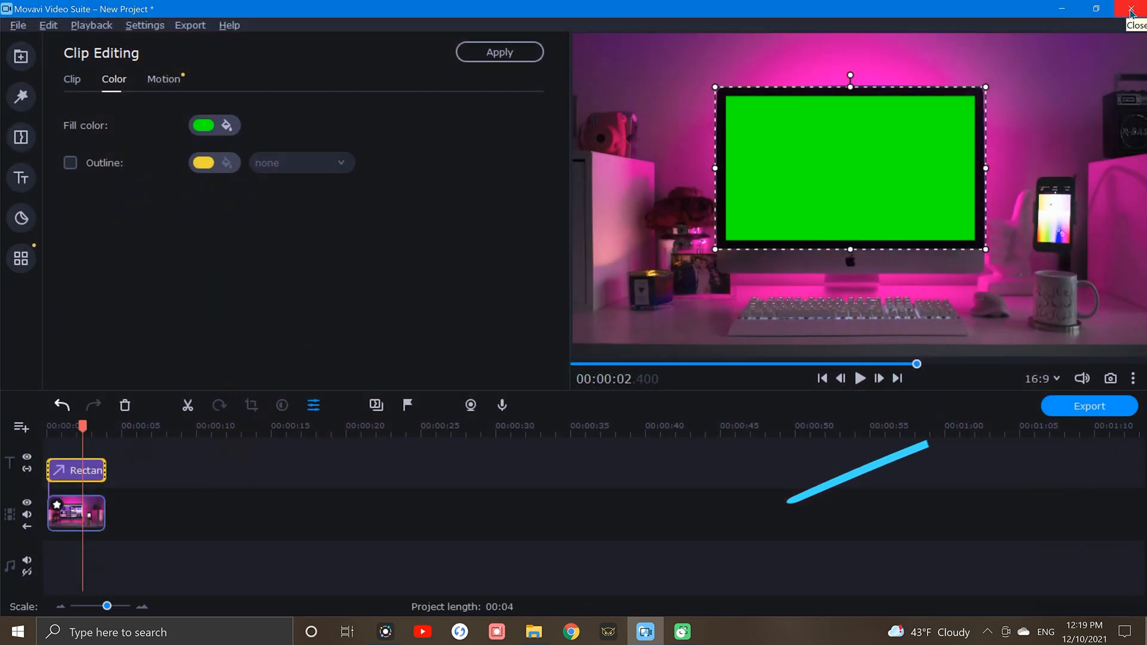
pyautogui.click(1110, 379)
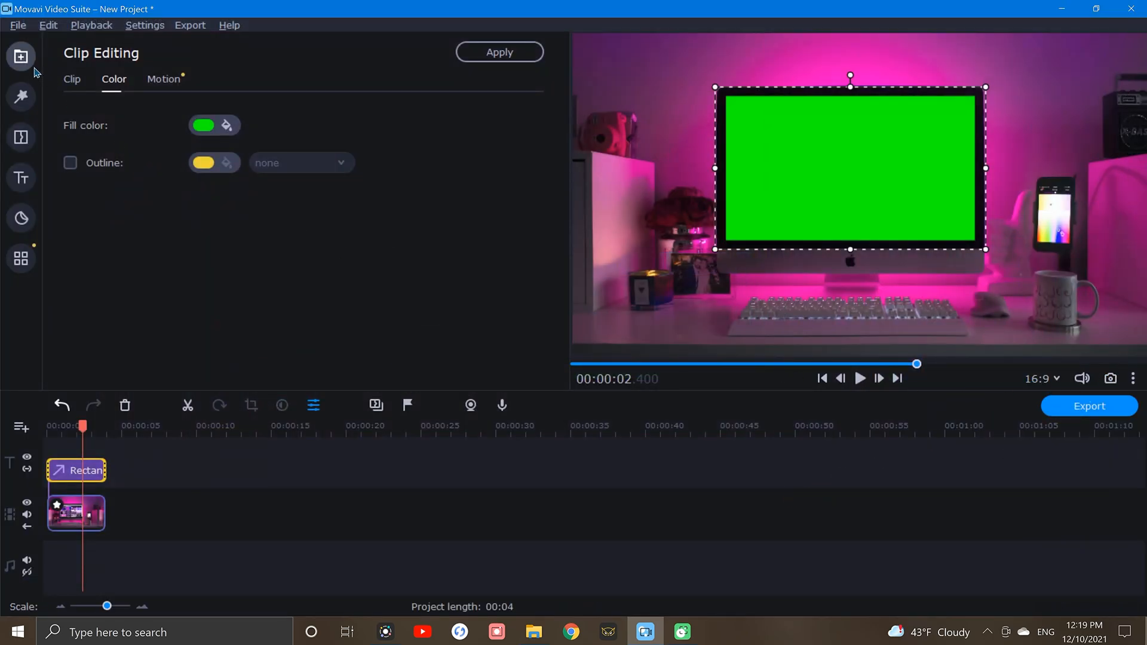
# Step: Remove the JPG photos from the Media Bin, keeping only the five green-screen PNGs
pyautogui.click(20, 56)
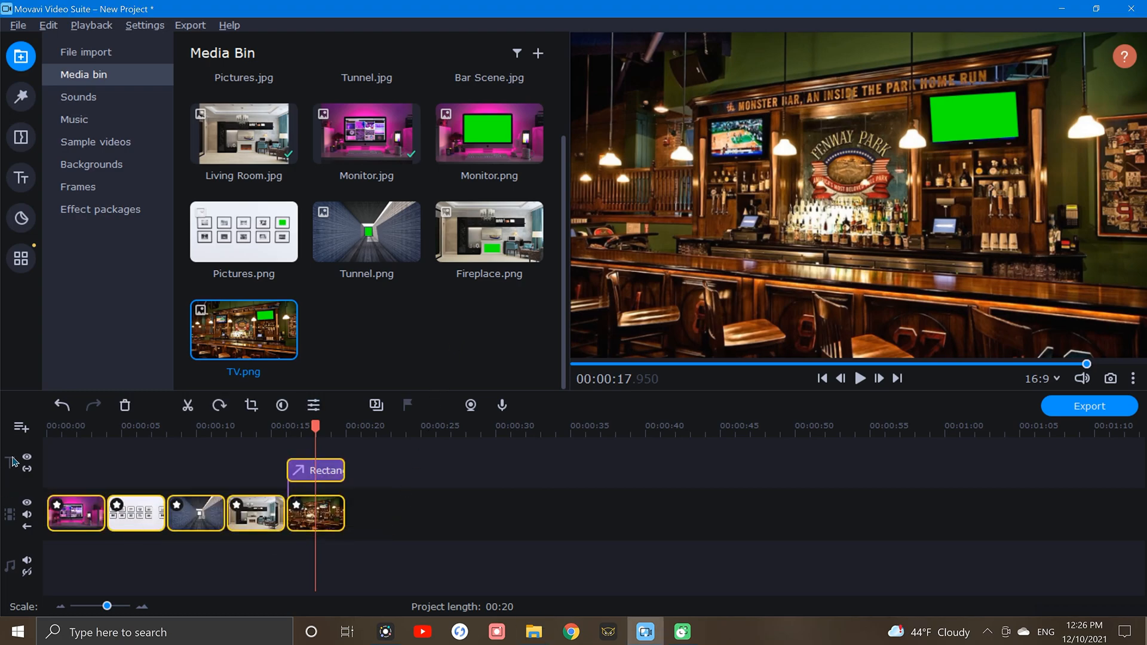
pyautogui.click(125, 405)
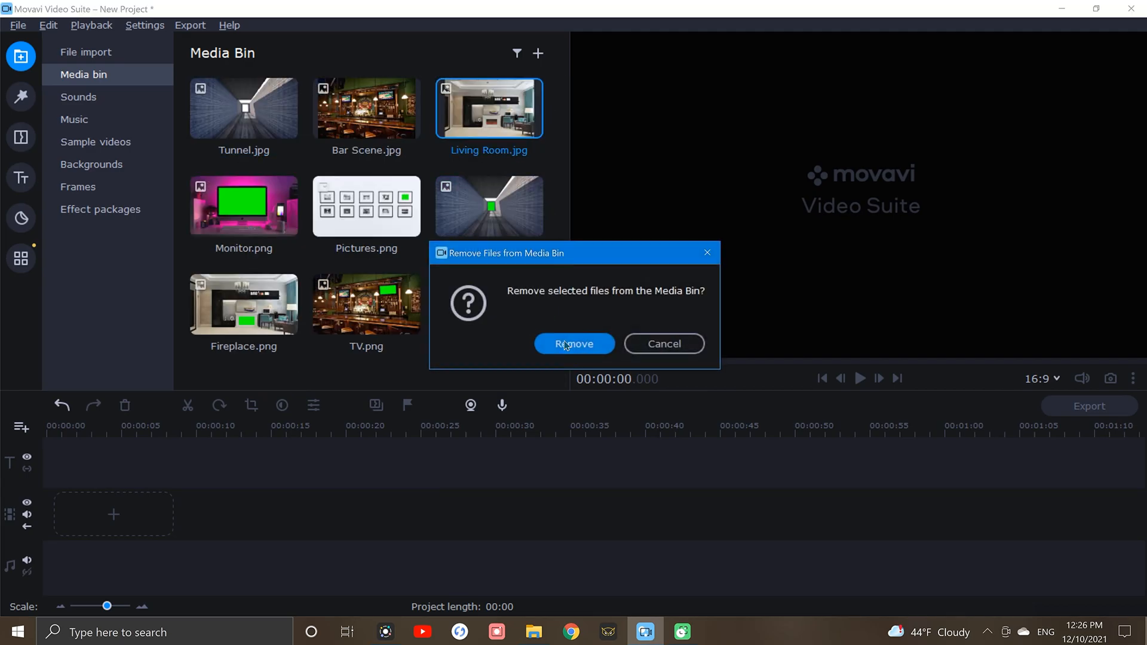
pyautogui.click(575, 344)
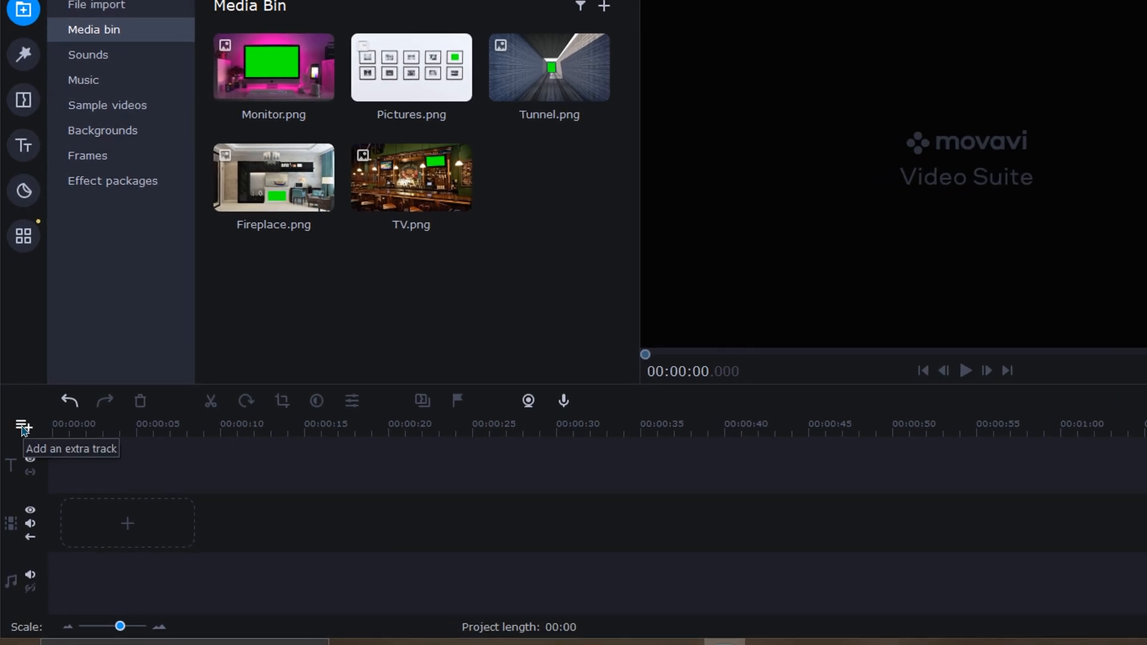
# Step: Add a second video track to the empty timeline
pyautogui.click(23, 426)
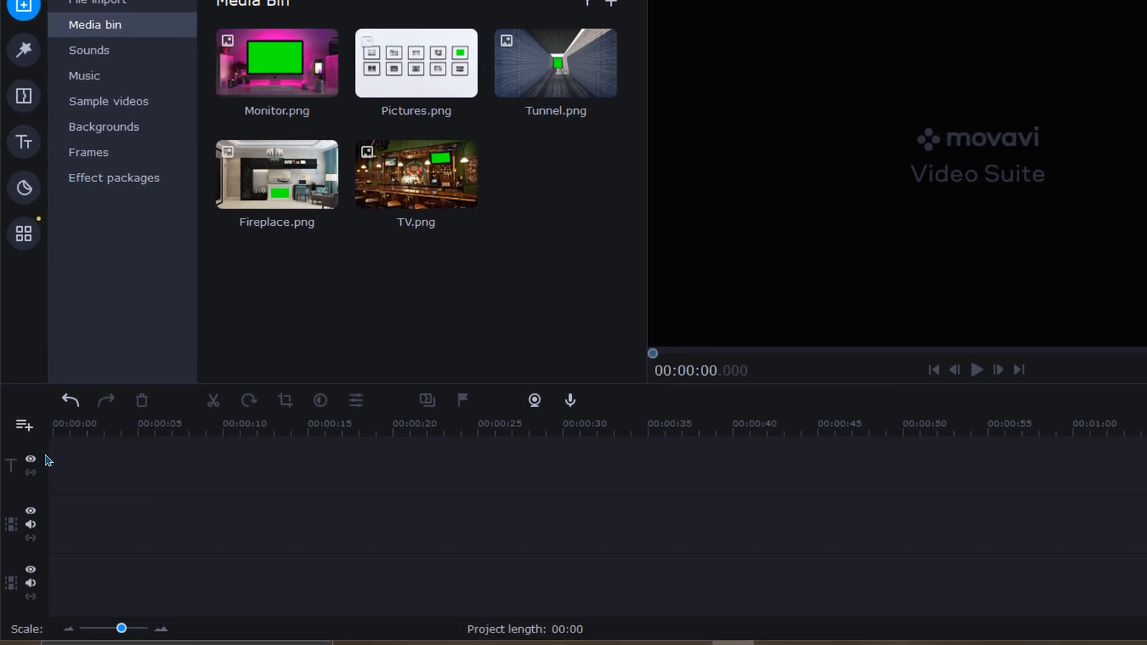
pyautogui.moveTo(509, 276)
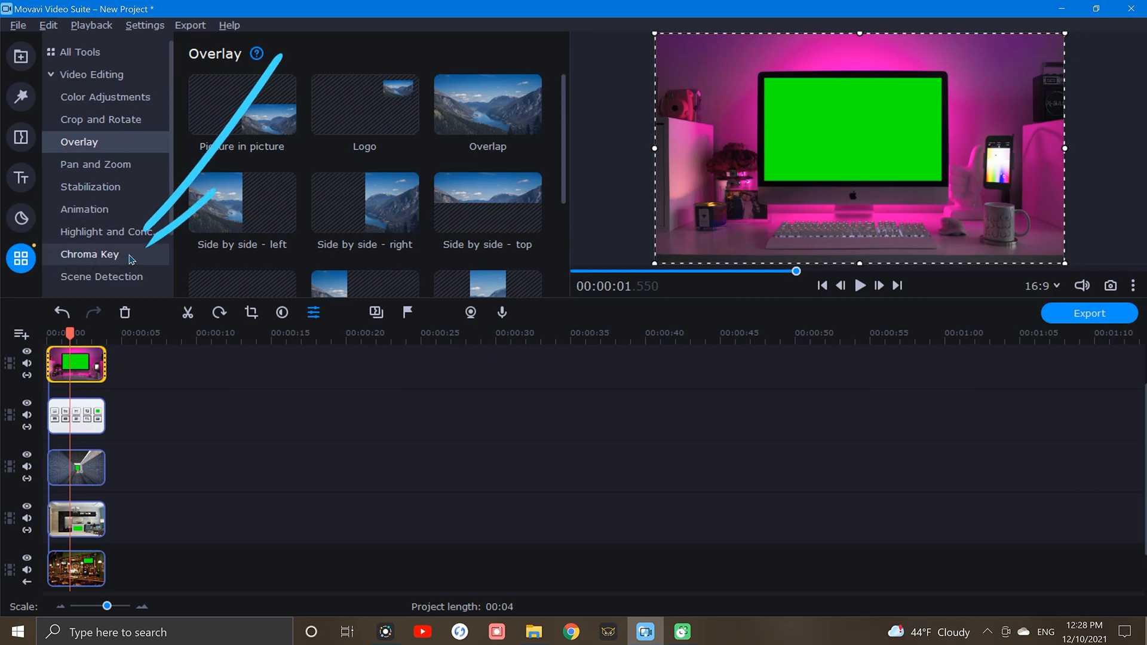
# Step: Apply Chroma Key to the Monitor clip so the Pictures image shows through its screen
pyautogui.click(90, 253)
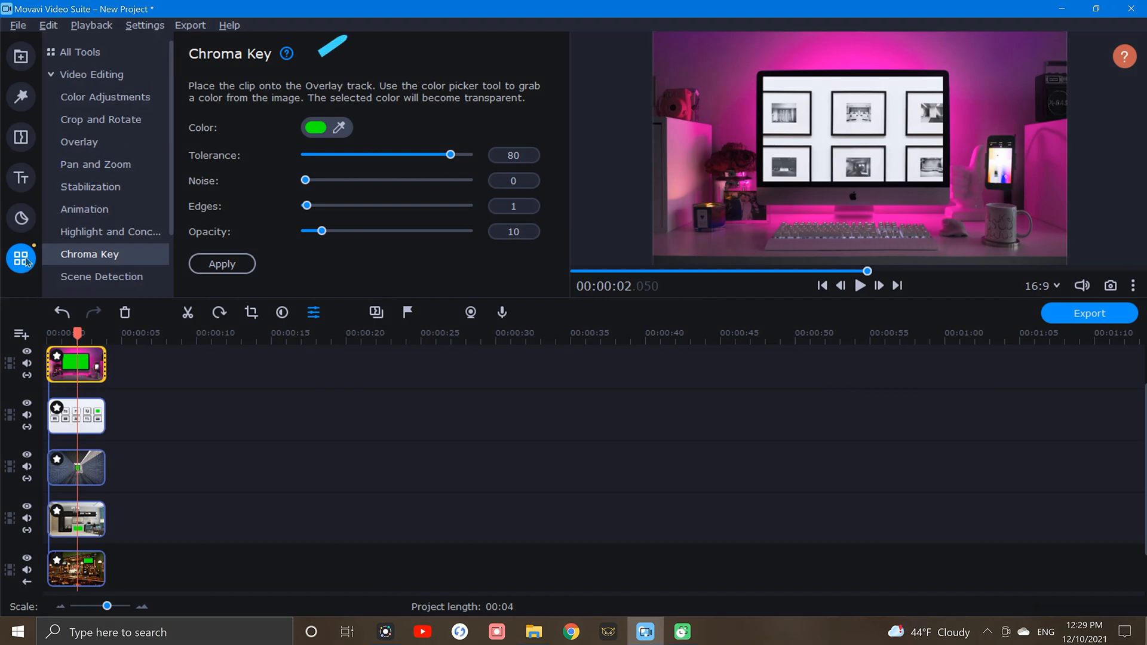
# Step: Apply a Zoom in effect to the Monitor clip with its end frame fitted to the screen
pyautogui.click(96, 164)
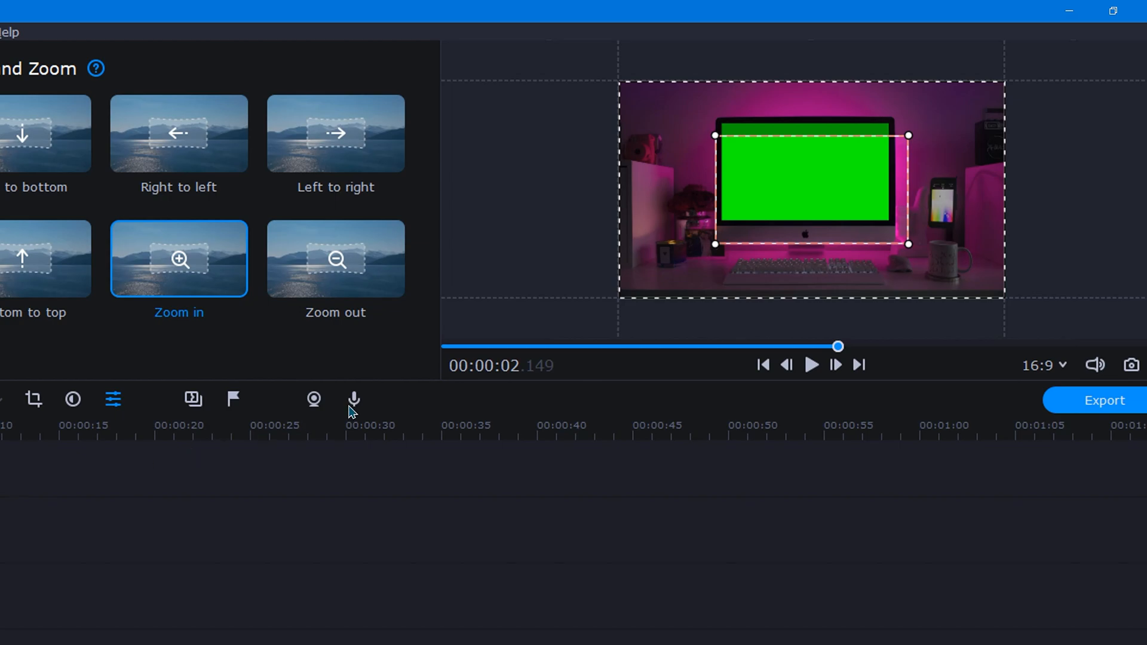
pyautogui.moveTo(831, 173)
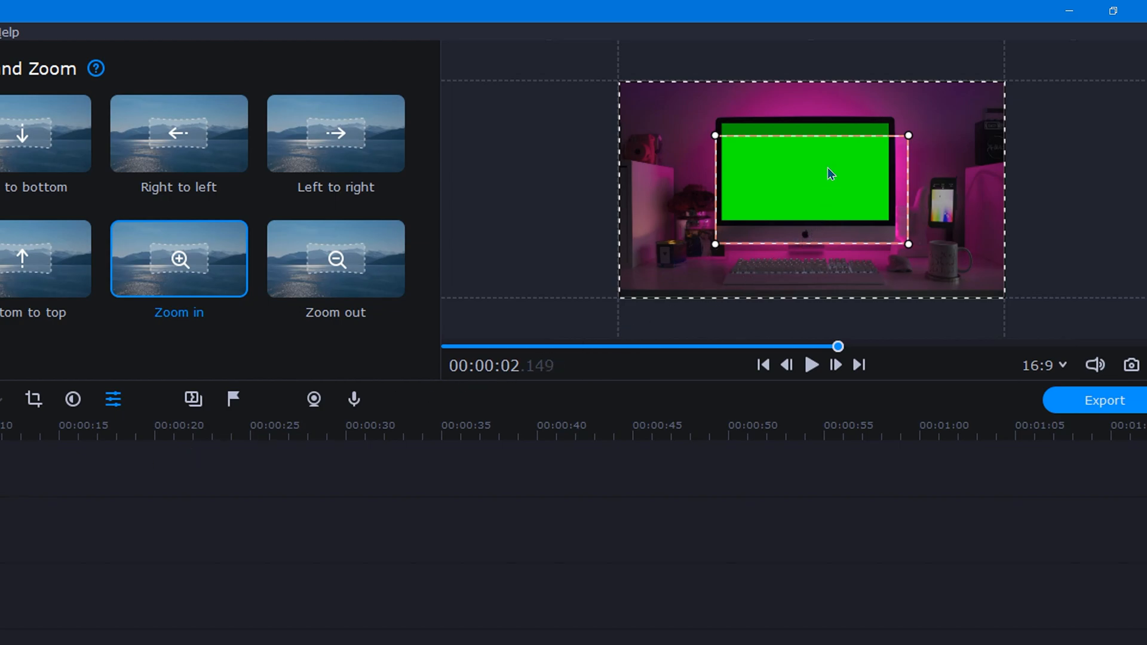
pyautogui.moveTo(907, 136); pyautogui.dragTo(843, 172)
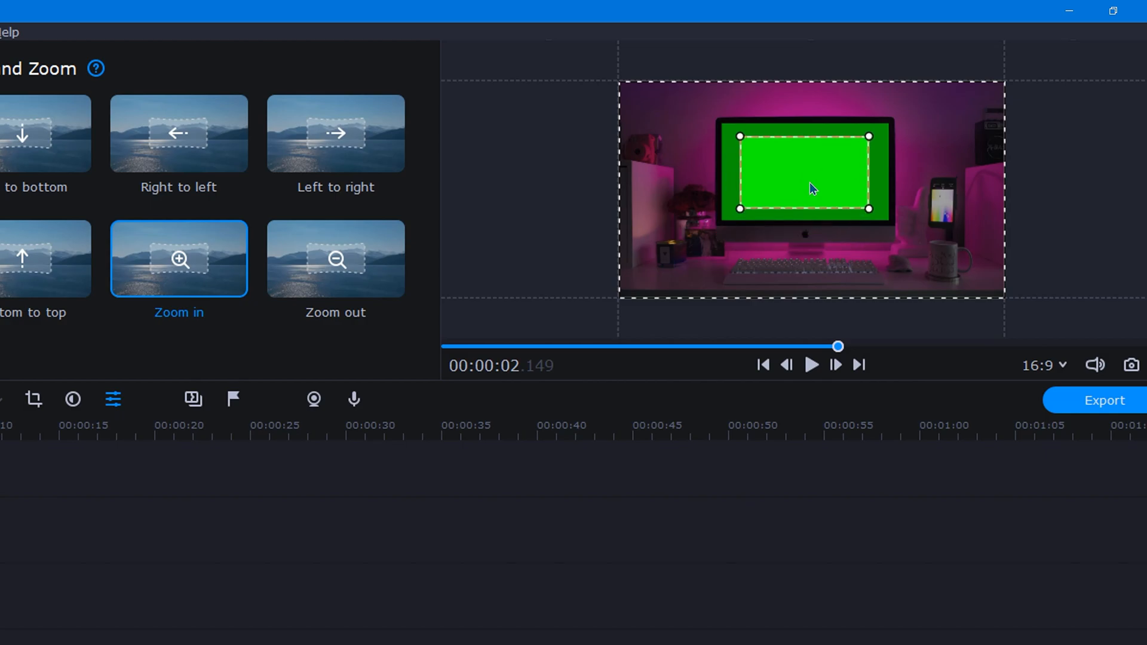
pyautogui.moveTo(22, 417)
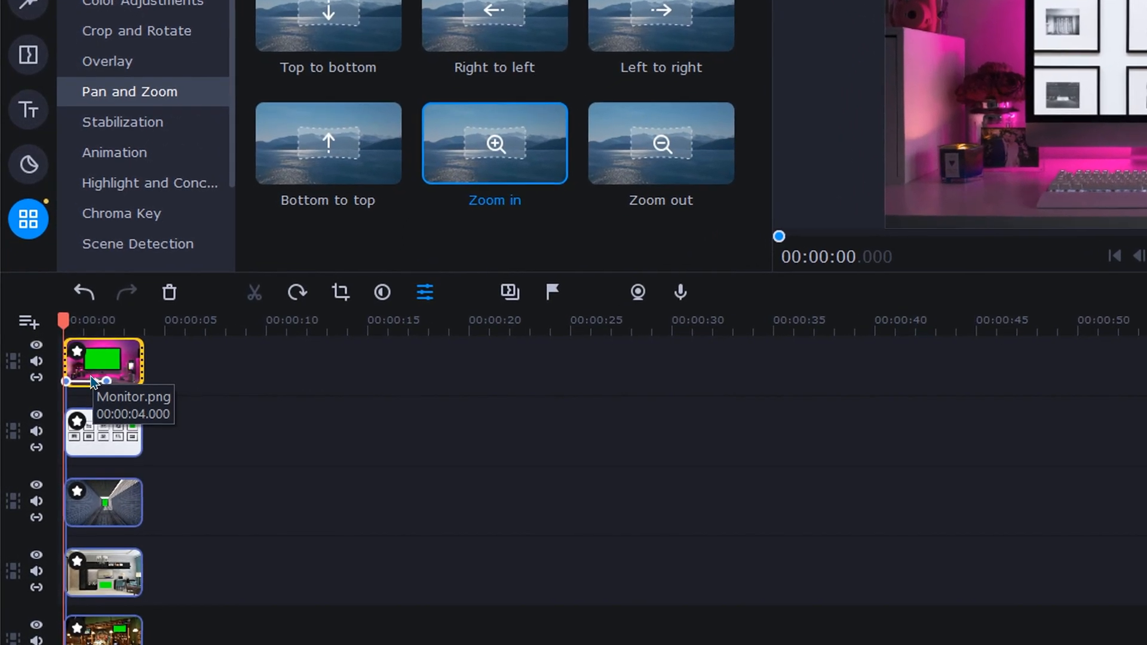
# Step: Add a Pan and Zoom keyframe to the Monitor clip from its context menu
pyautogui.rightClick(102, 363)
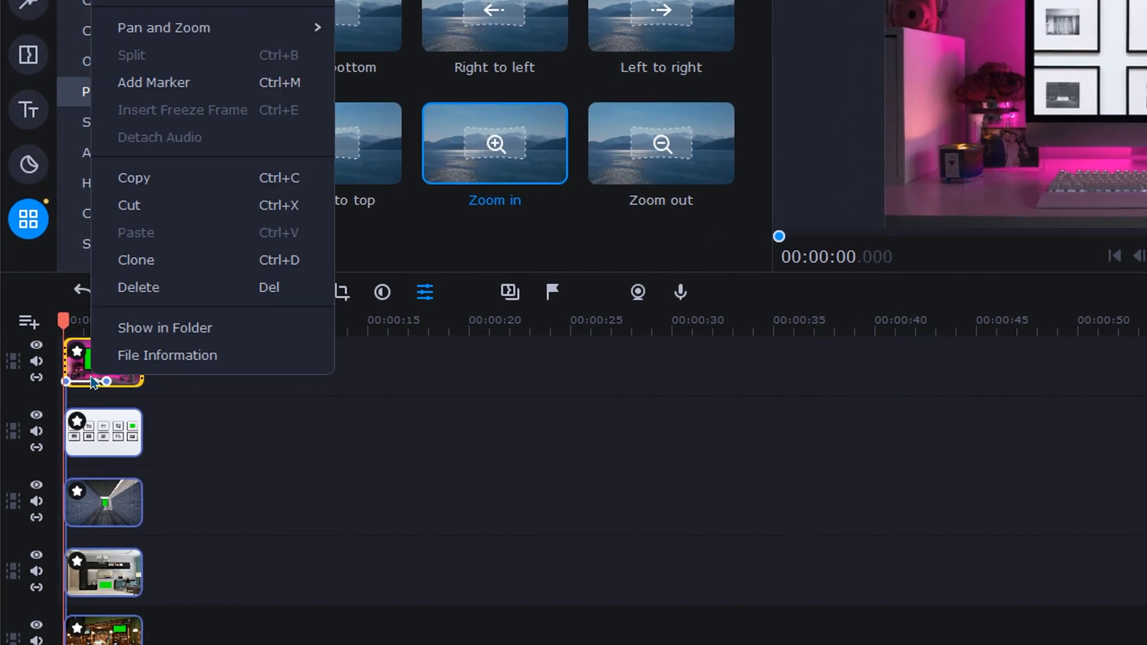
pyautogui.moveTo(163, 28)
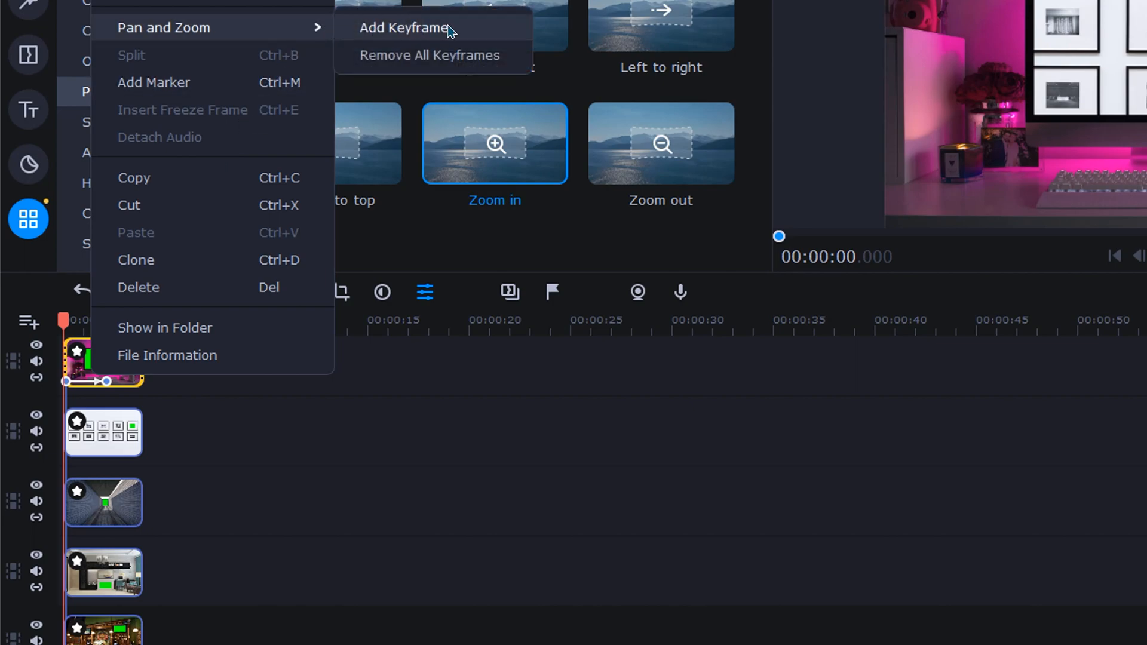
pyautogui.click(403, 27)
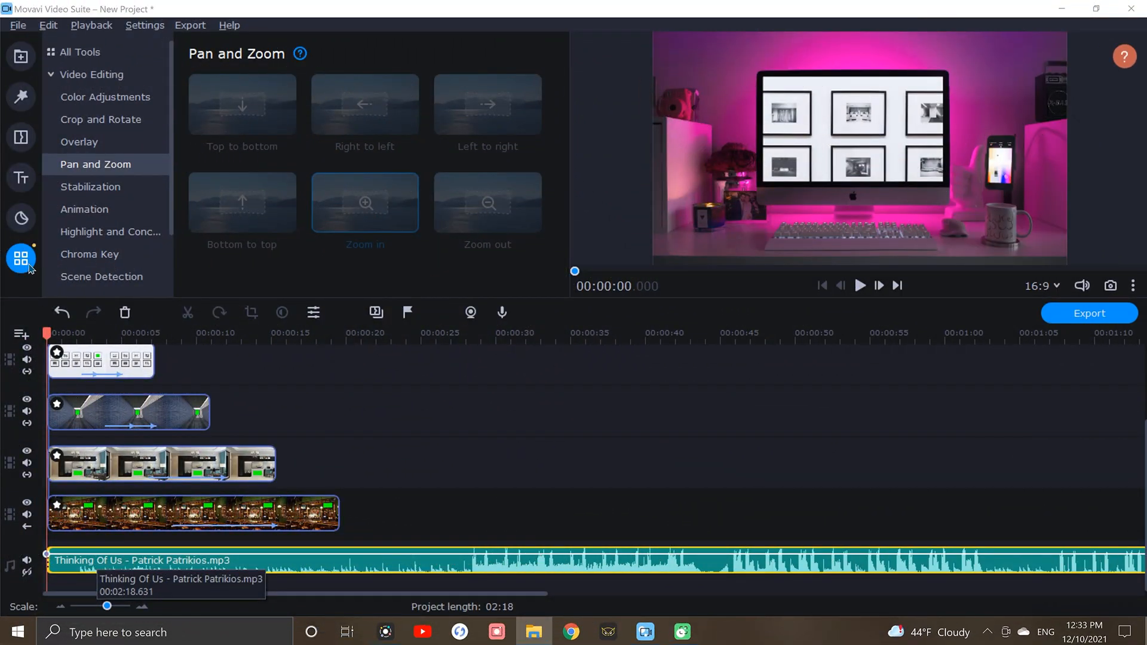
pyautogui.moveTo(21, 258)
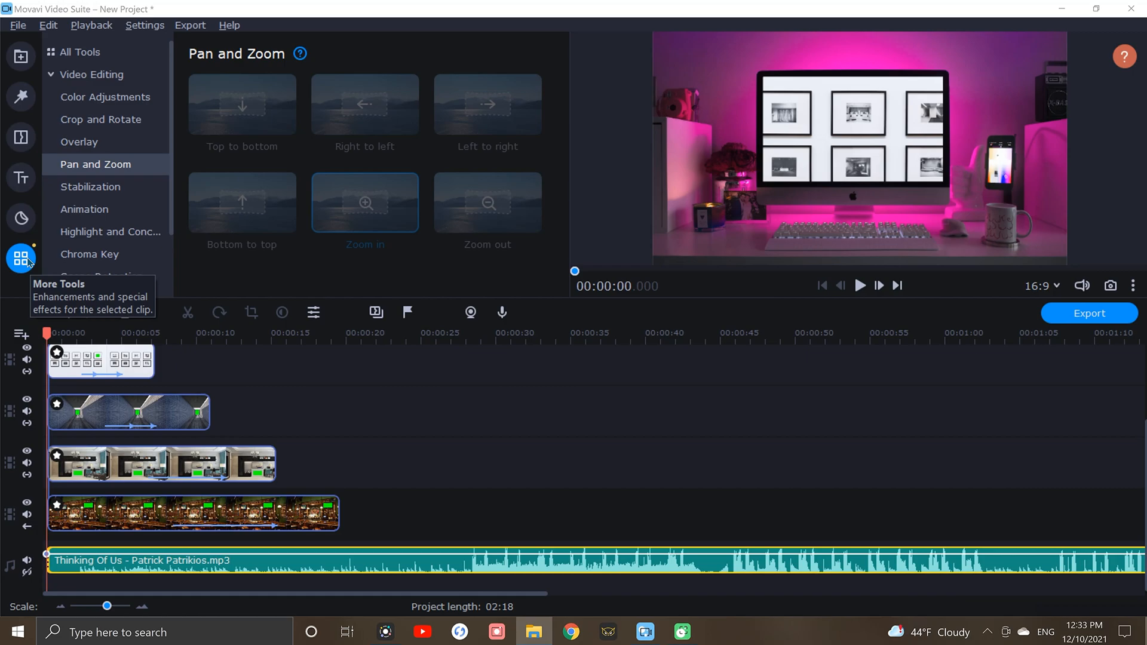
# Step: Run Beat Detection on the music and set the minimum marker gap to 1.65 seconds
pyautogui.click(253, 144)
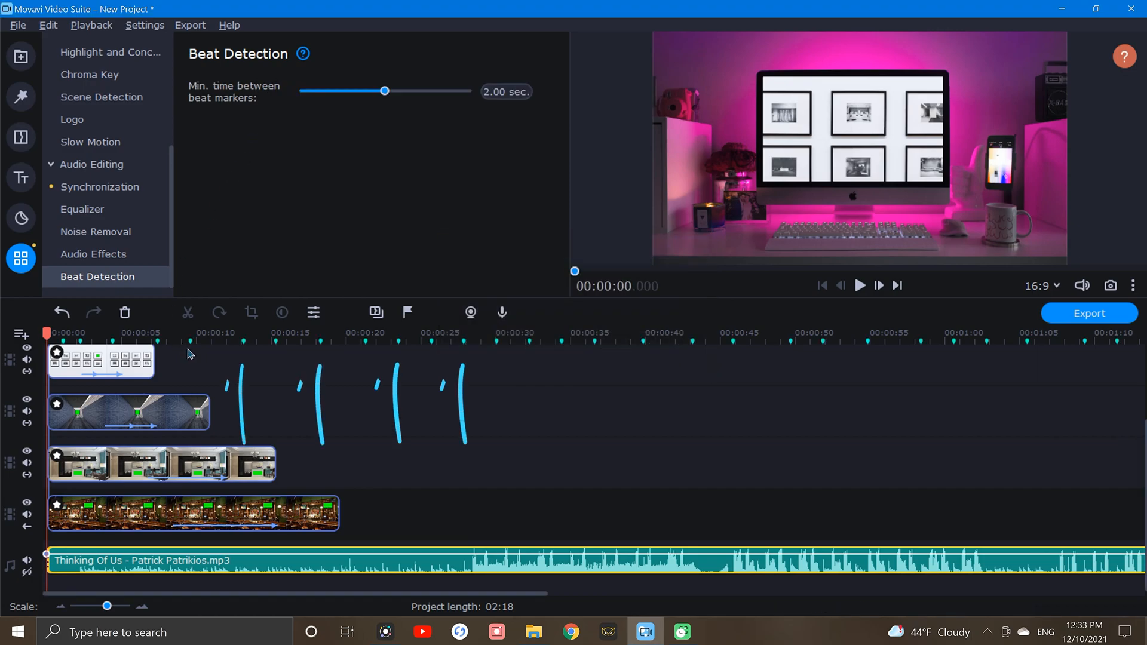
pyautogui.moveTo(383, 90); pyautogui.dragTo(369, 91)
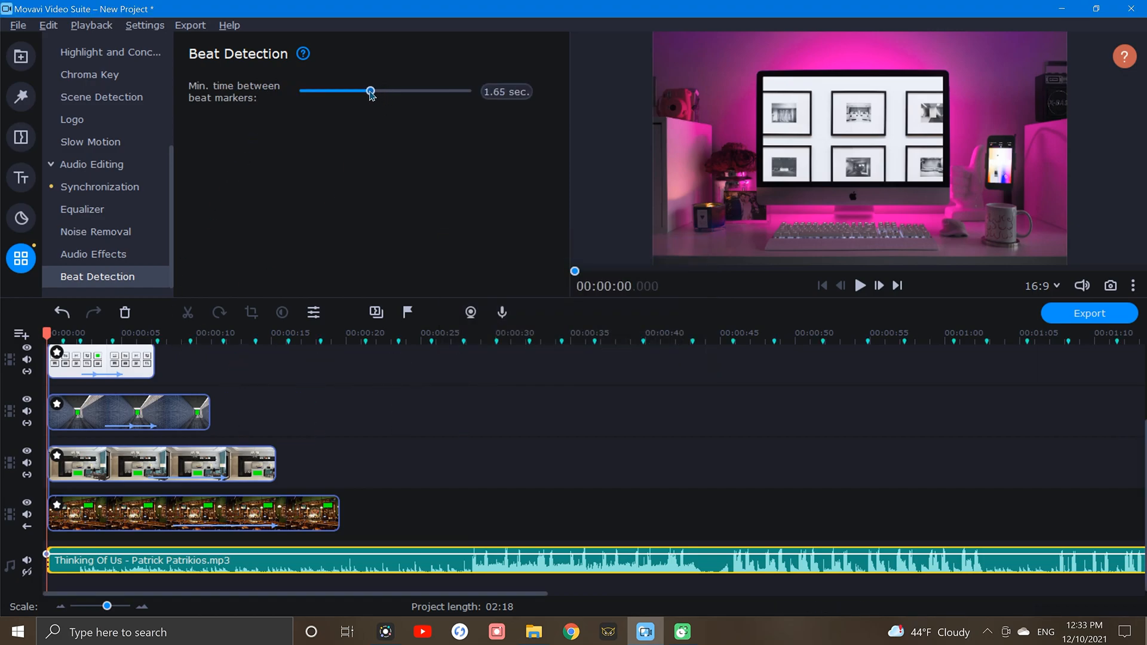